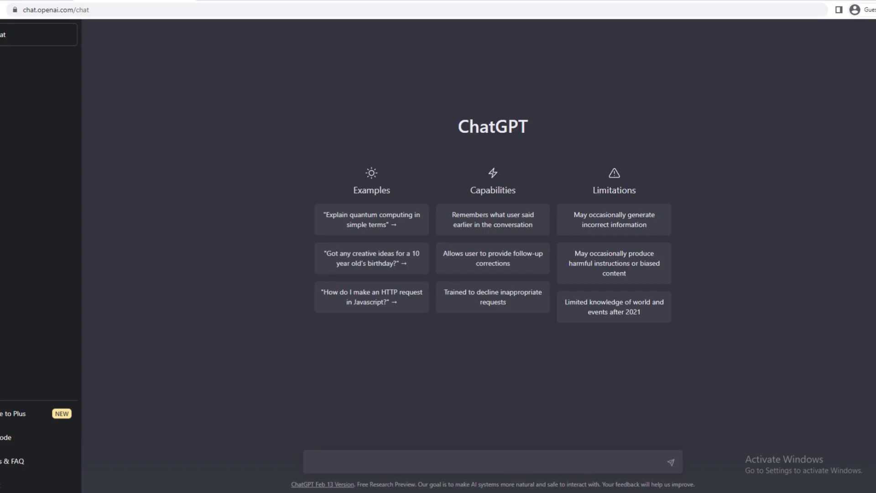
pyautogui.moveTo(848, 176)
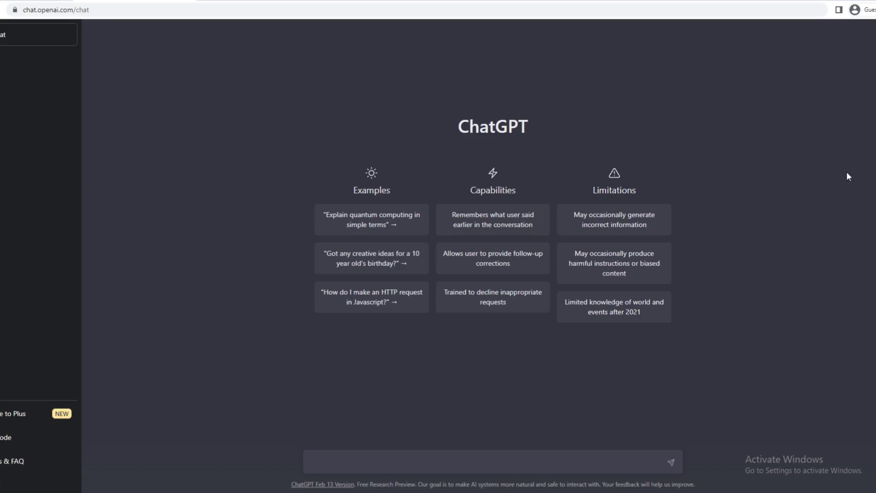
pyautogui.moveTo(818, 170)
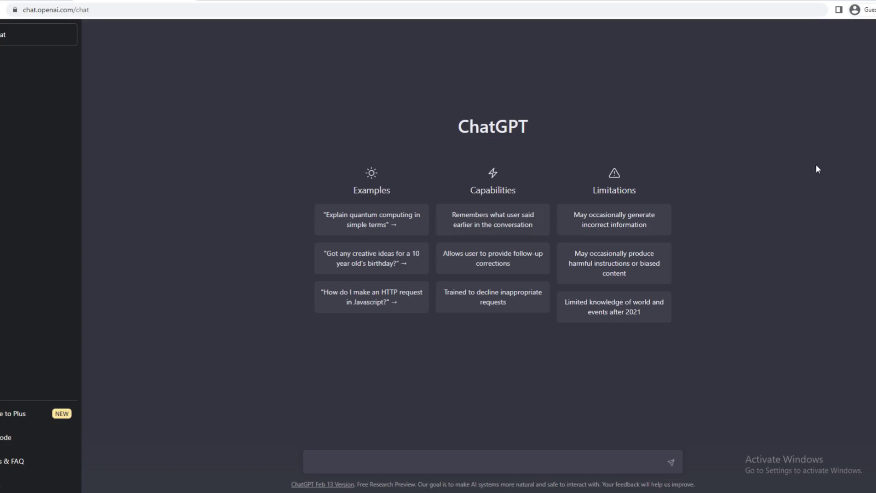
pyautogui.moveTo(767, 174)
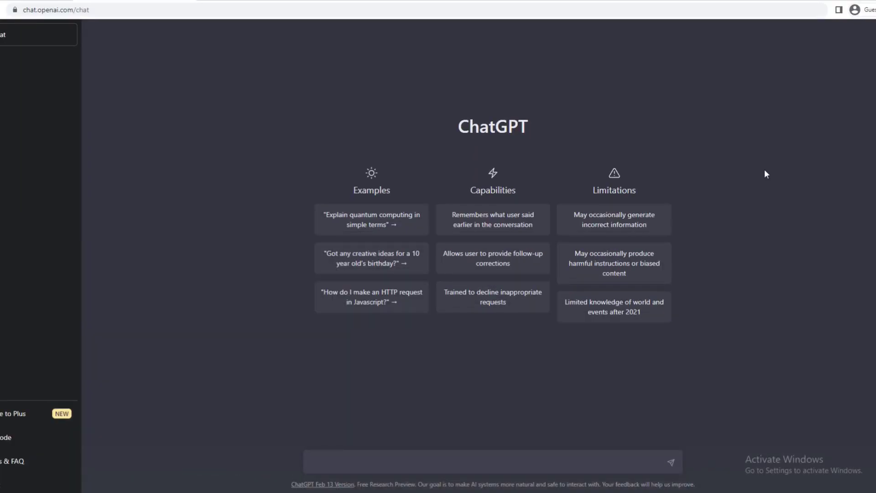
pyautogui.moveTo(561, 154)
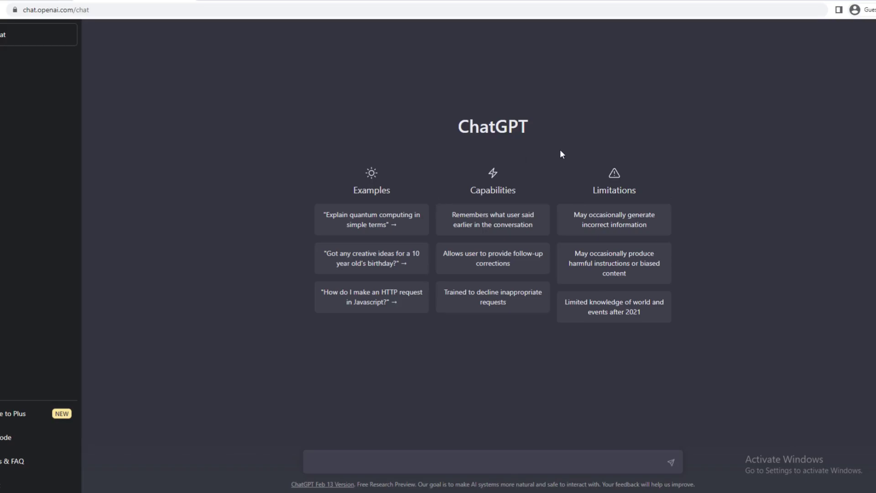
pyautogui.moveTo(532, 173)
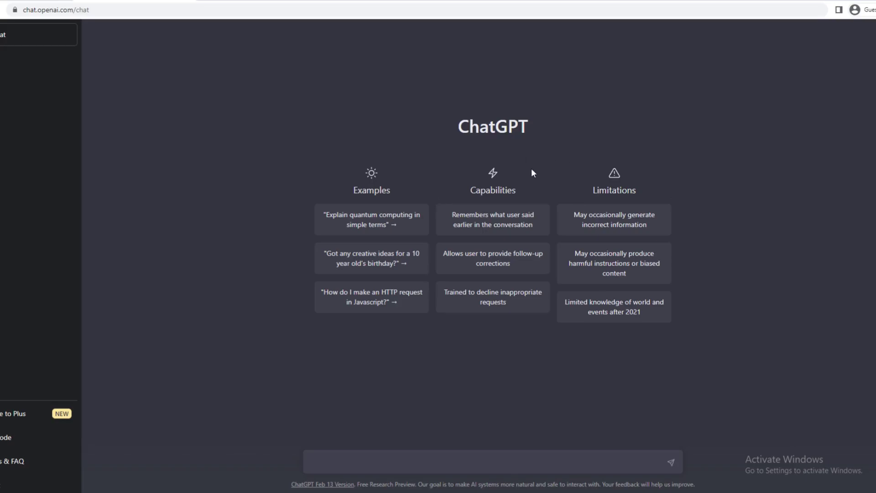
pyautogui.moveTo(475, 258)
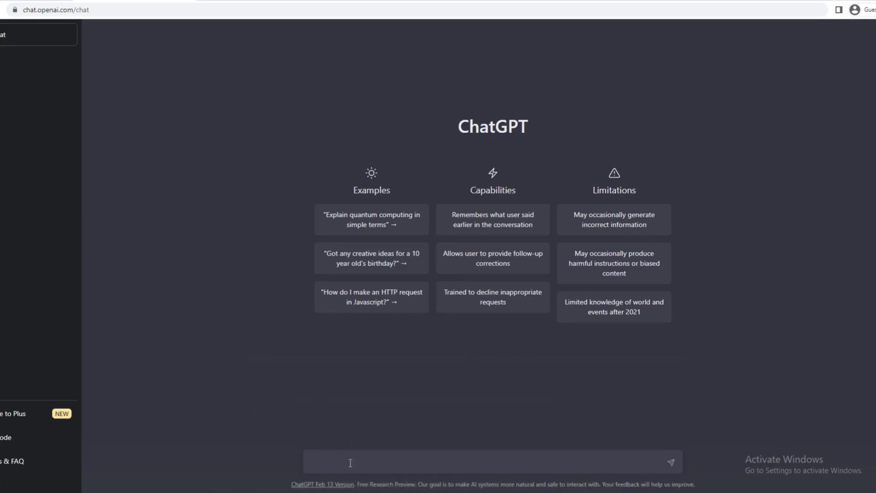
# - Request a C# method taking a GUID string and returning its Base64 version, then review the GuidToBase64 reply
pyautogui.write('write a c# method that accepts a guid as astring and renturn a base64 version of the guid')
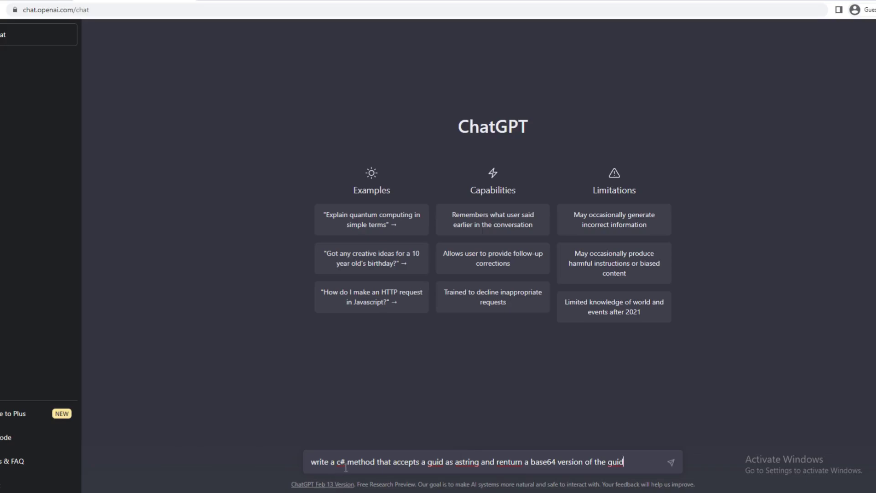
pyautogui.moveTo(569, 432)
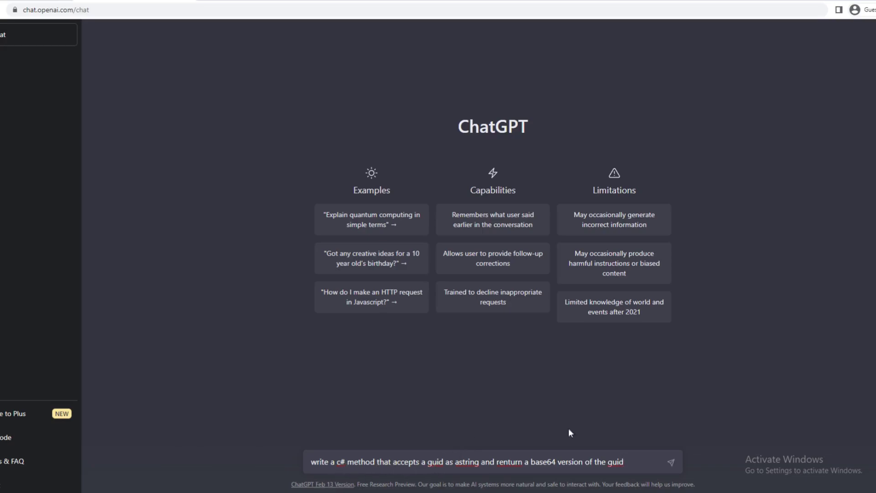
pyautogui.click(670, 462)
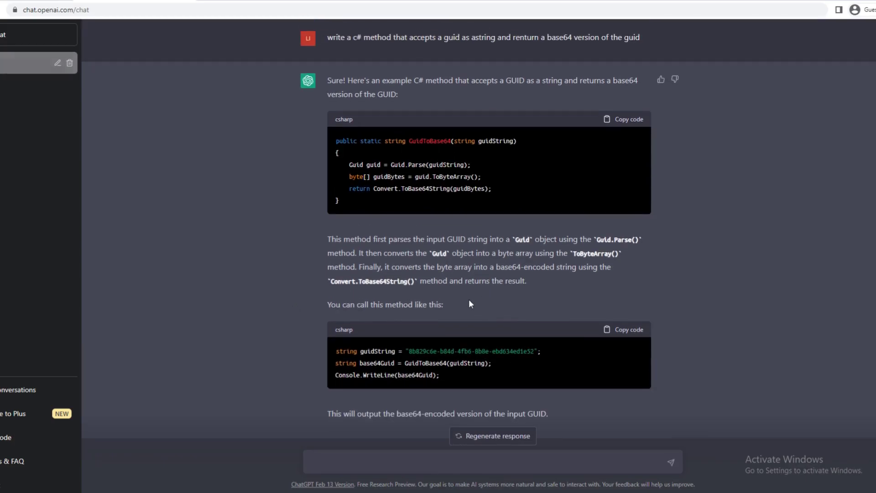
pyautogui.scroll(3)
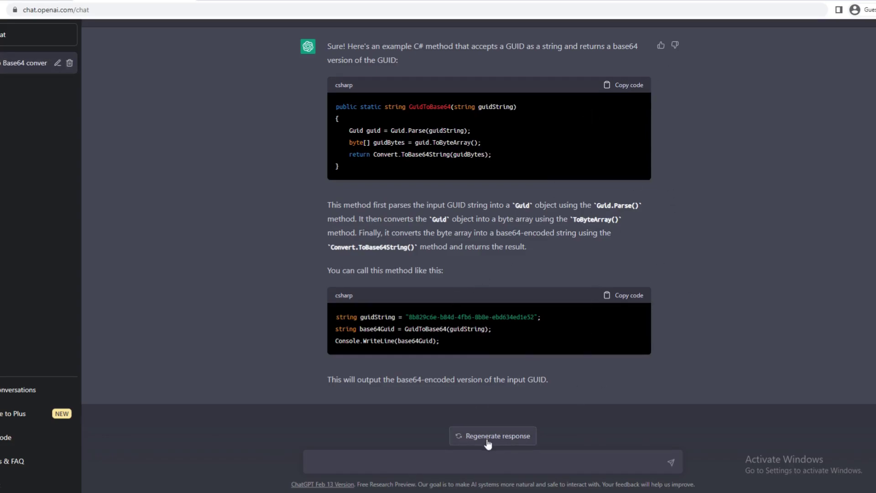
pyautogui.moveTo(435, 377)
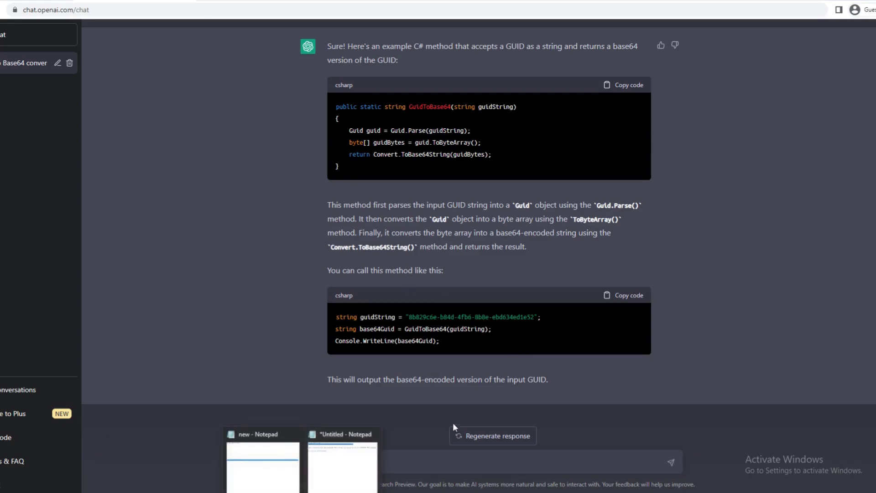
# - Bring up the Untitled Notepad notes holding the saved GUID and greeting prompts
pyautogui.click(342, 464)
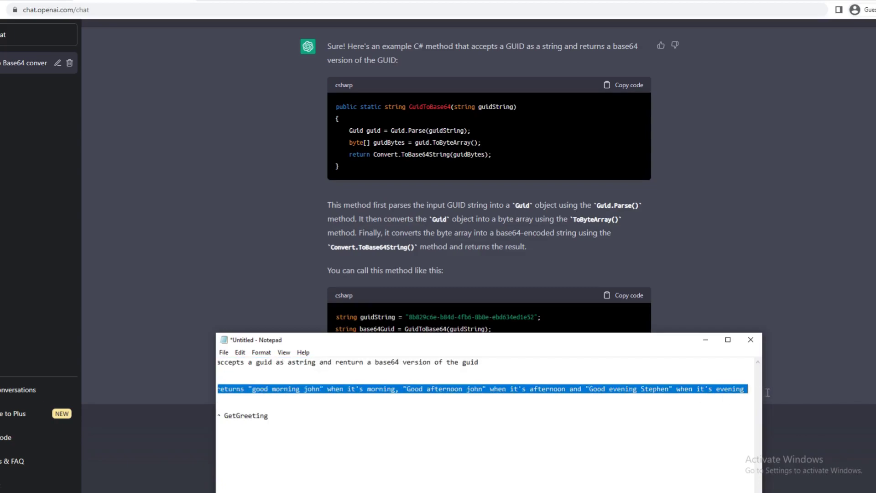
pyautogui.moveTo(706, 340)
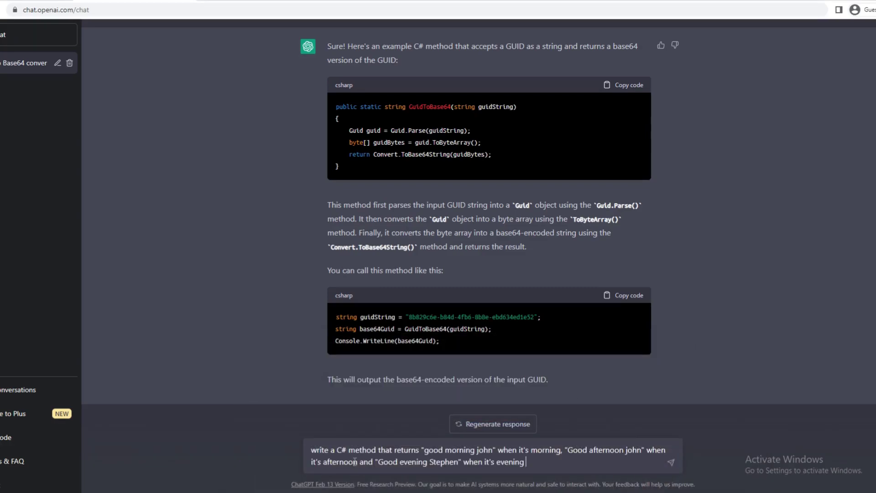
# - Submit the time-of-day greeting prompt and read the Greet method, explanation and usage example
pyautogui.press('Return')
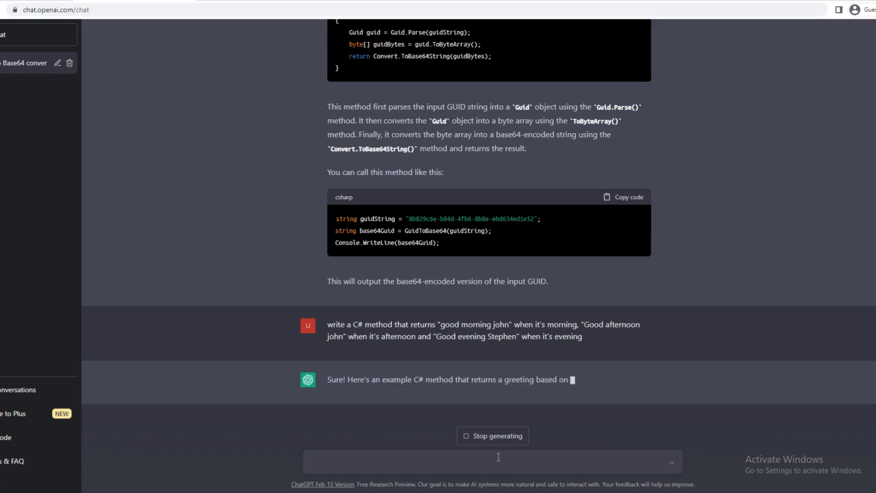
pyautogui.scroll(-3)
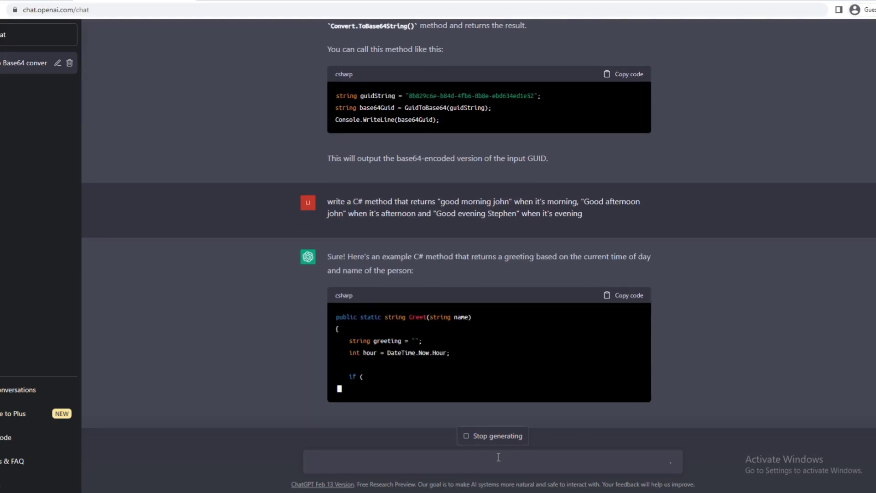
pyautogui.scroll(-3)
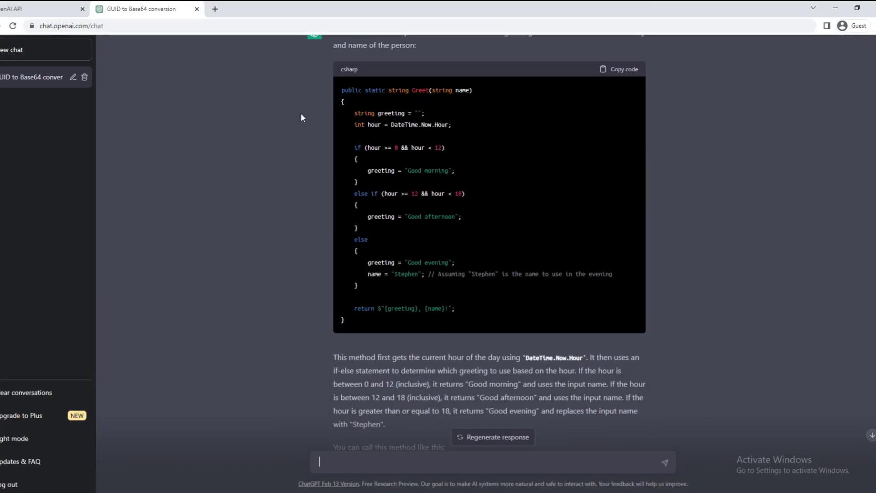
pyautogui.scroll(-3)
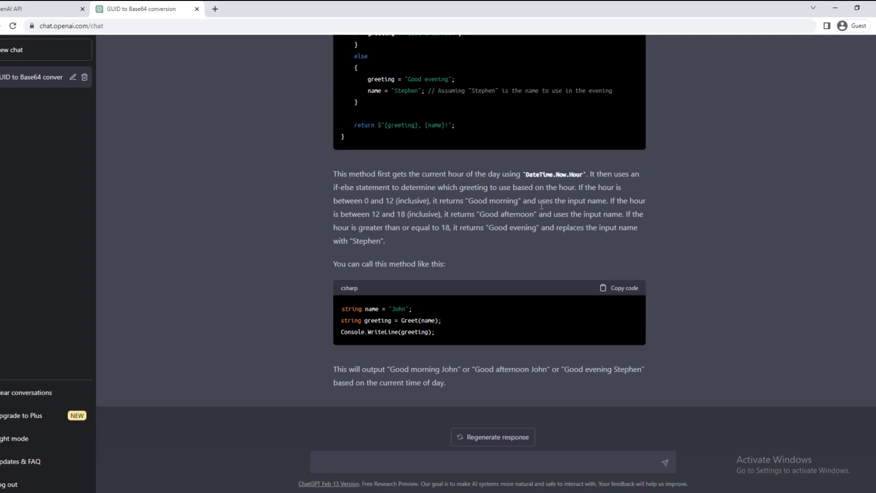
pyautogui.moveTo(520, 198)
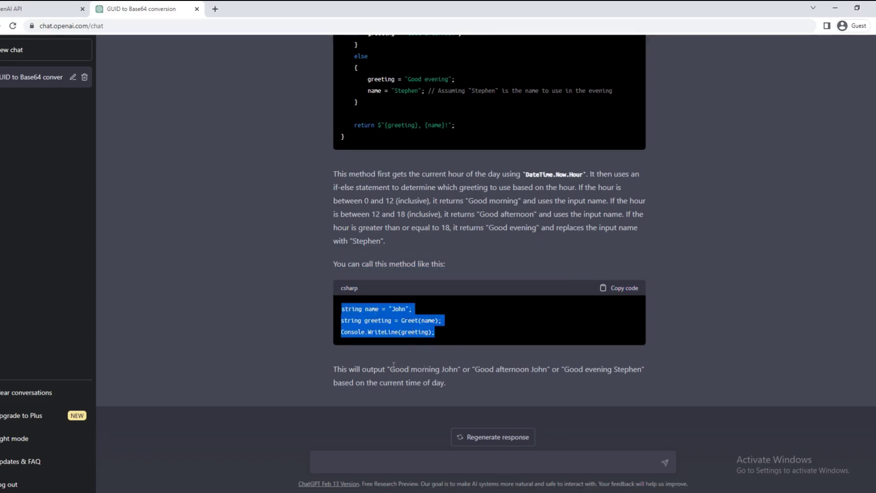
pyautogui.click(300, 243)
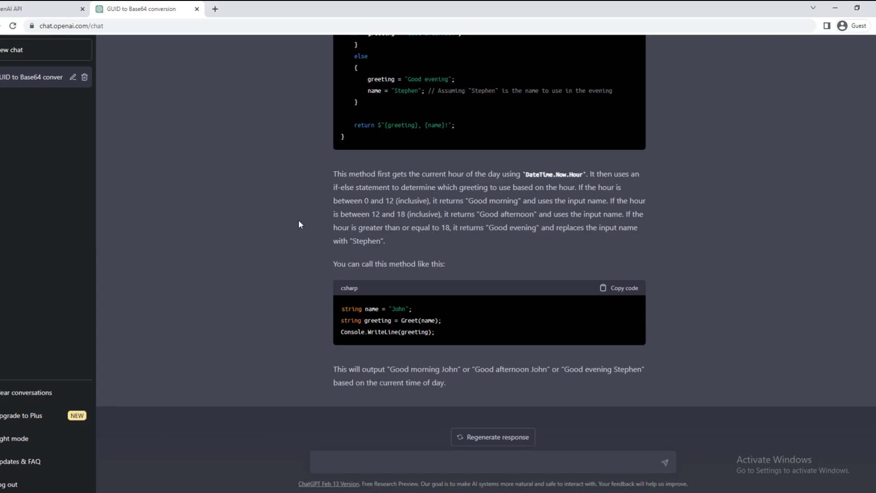
pyautogui.moveTo(290, 230)
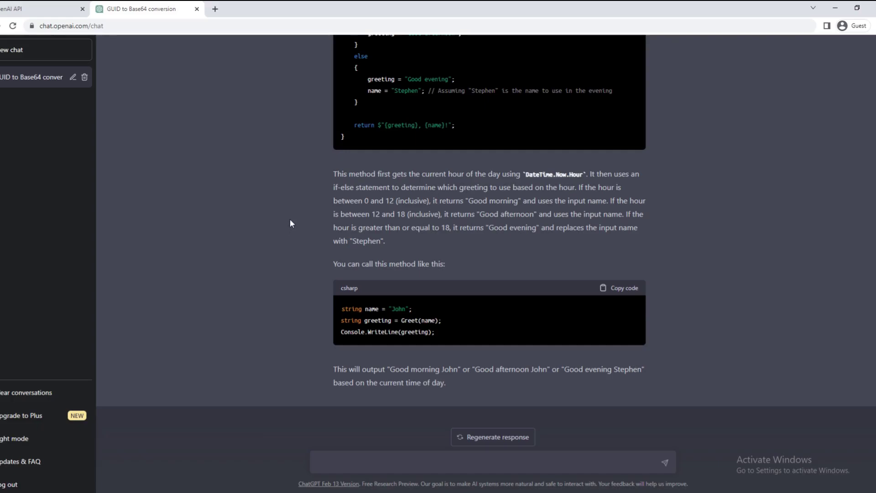
pyautogui.scroll(-3)
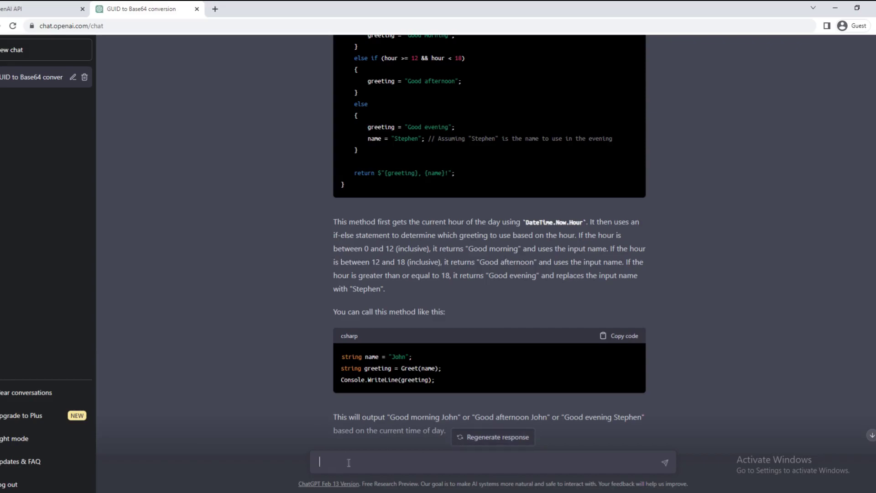
# - Ask "Show me the new code for GetGreeting" and read the time-parameter GetGreeting method and usage example
pyautogui.write('Show me the new code for GetGreeting')
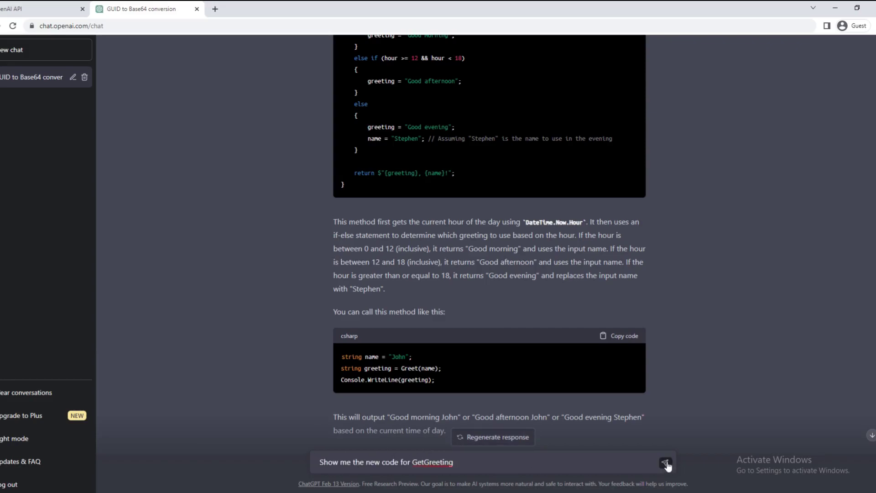
pyautogui.click(666, 464)
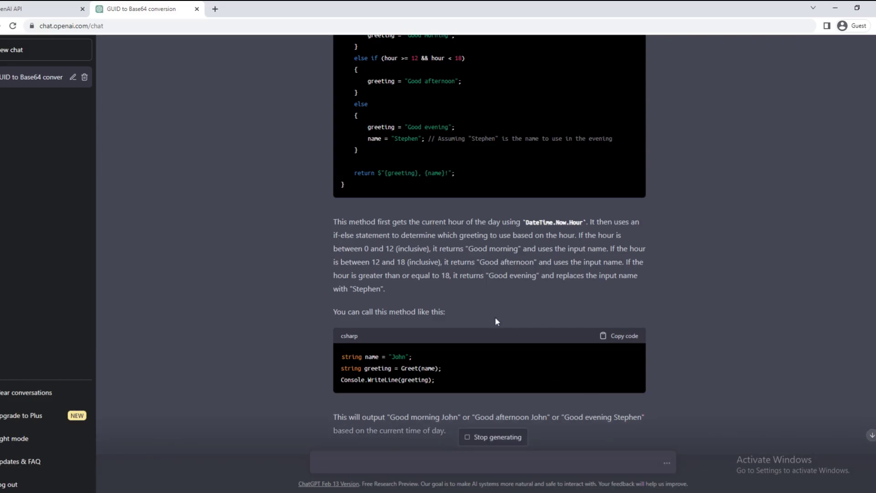
pyautogui.scroll(-3)
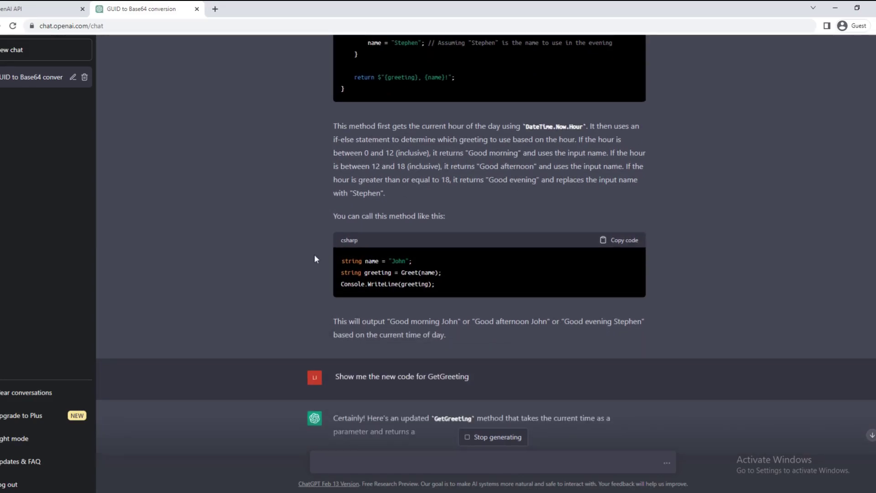
pyautogui.scroll(-3)
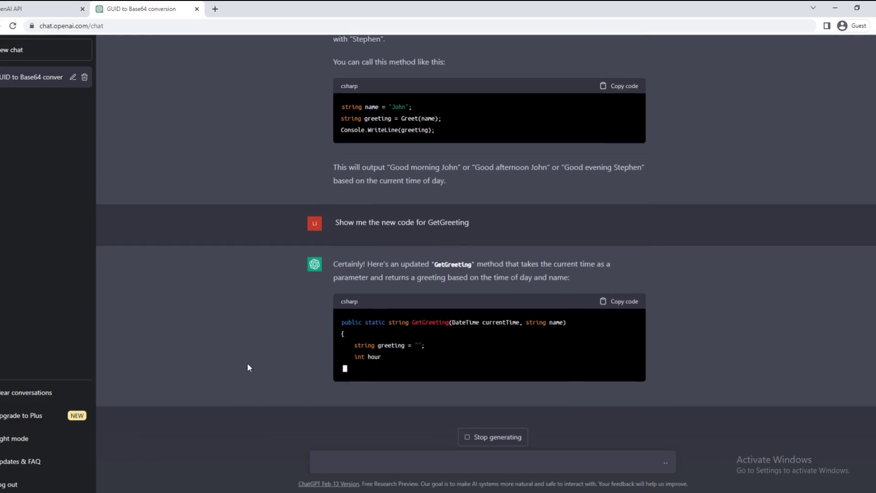
pyautogui.scroll(-3)
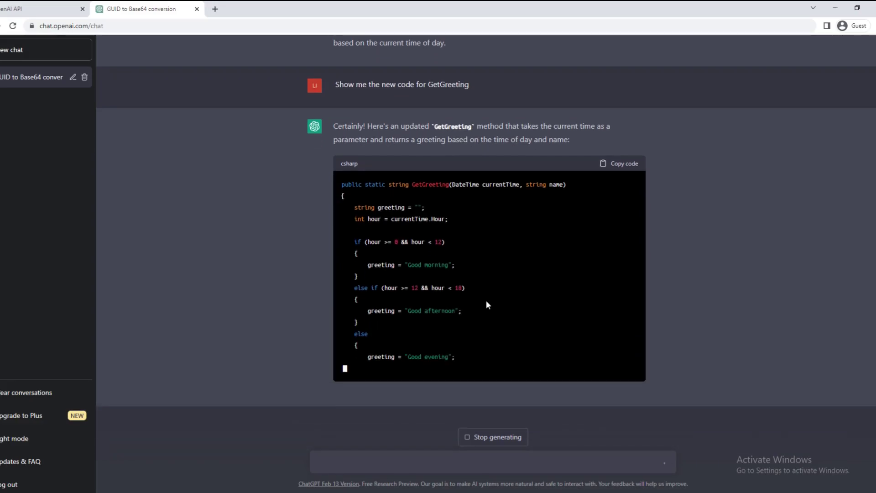
pyautogui.scroll(-3)
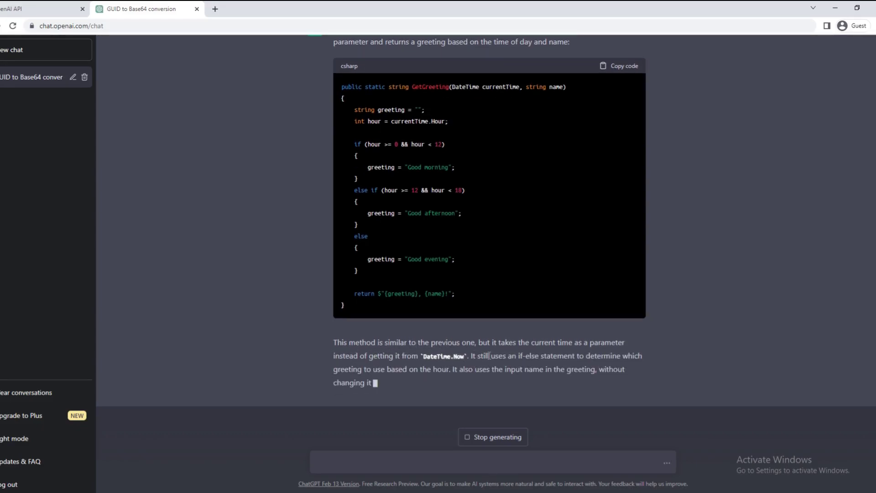
pyautogui.scroll(-3)
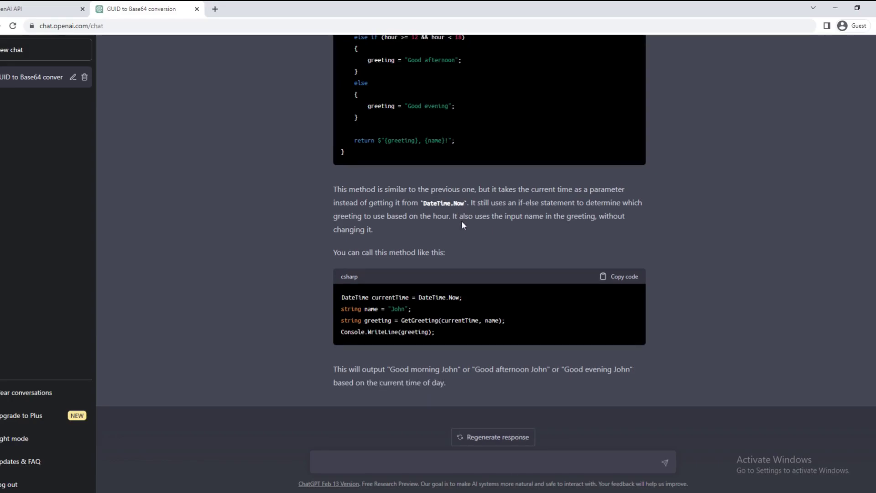
pyautogui.moveTo(432, 233)
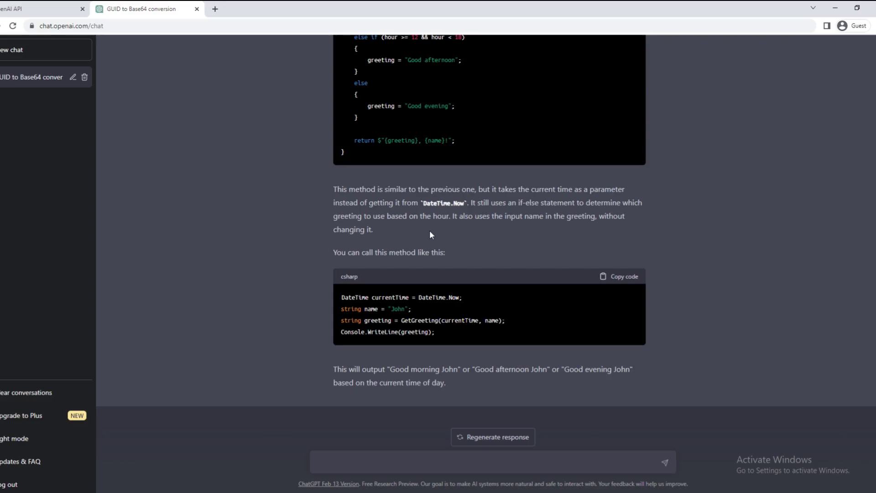
pyautogui.moveTo(673, 328)
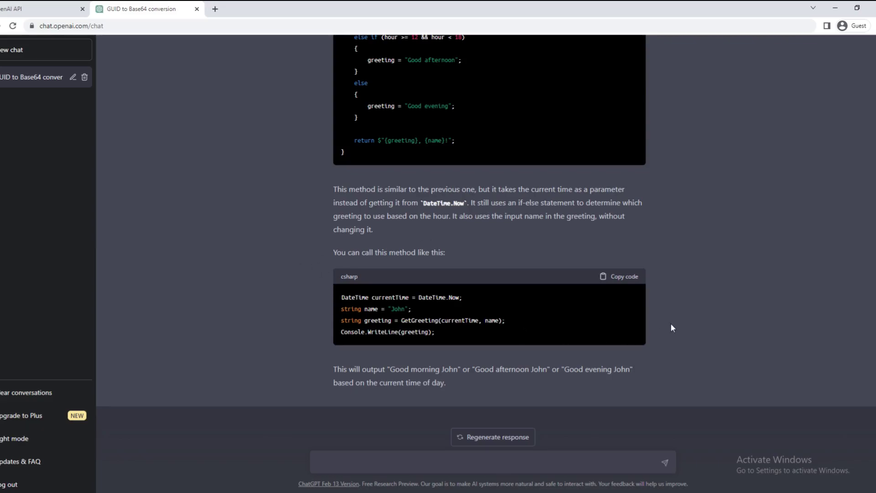
pyautogui.moveTo(290, 265)
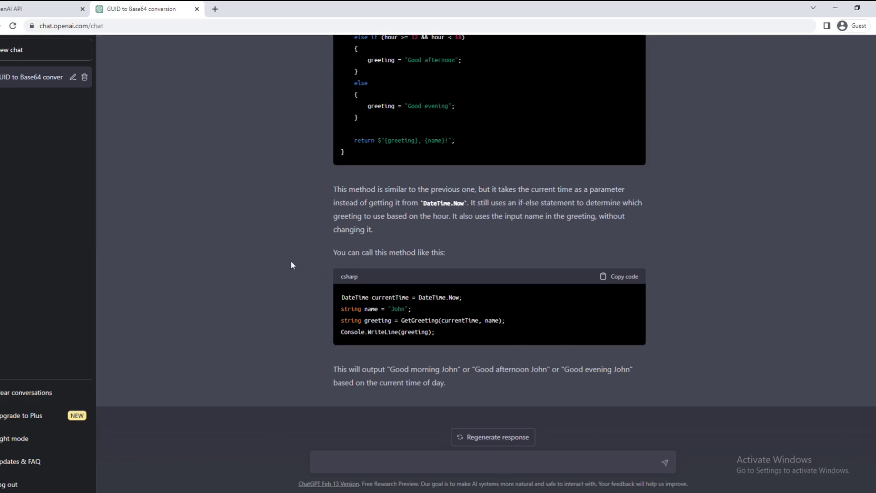
pyautogui.moveTo(158, 242)
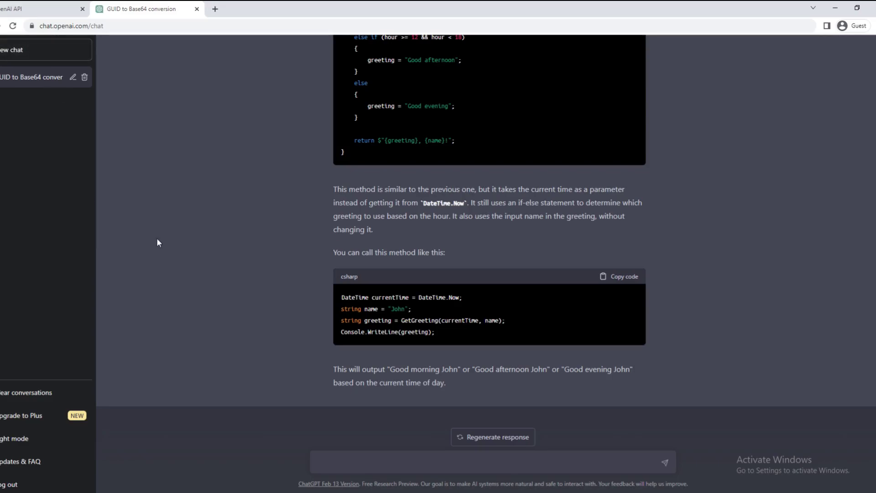
pyautogui.moveTo(348, 250)
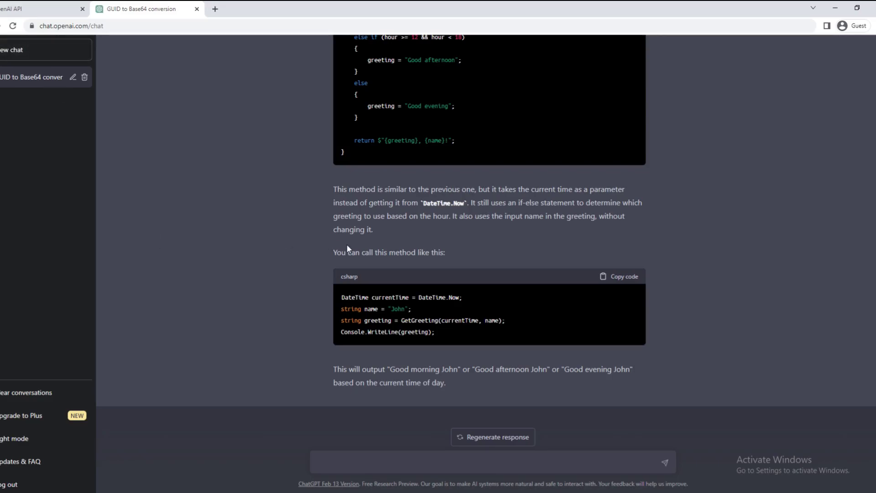
pyautogui.moveTo(345, 245)
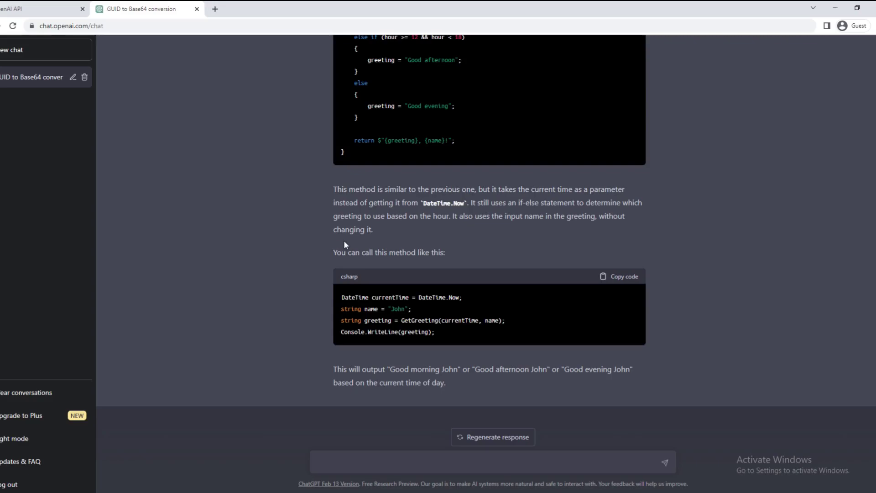
pyautogui.moveTo(368, 248)
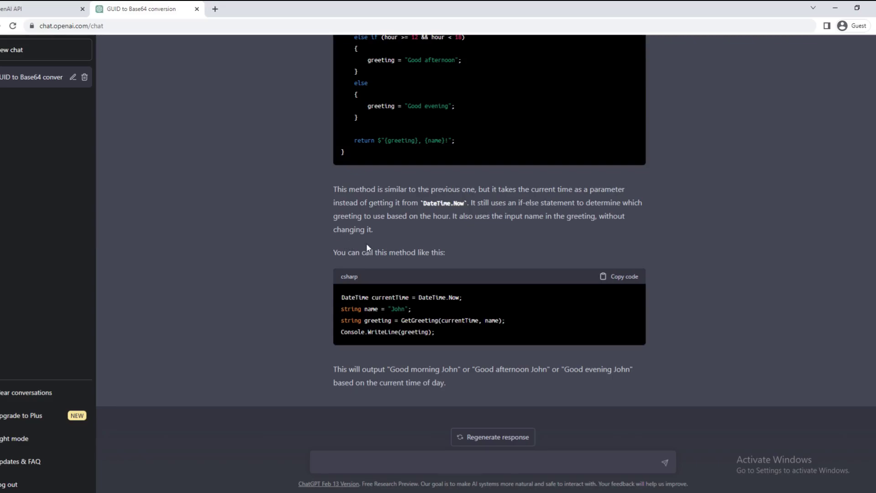